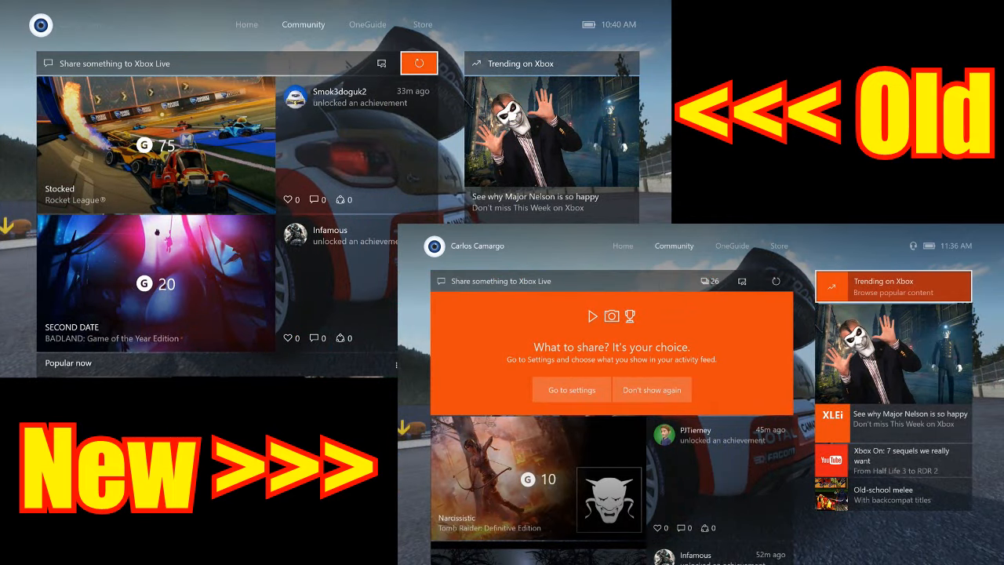
Bring up the Friends guide panel over Home, listing 12 online friends
{"action": "left_click", "coordinate": [349, 25]}
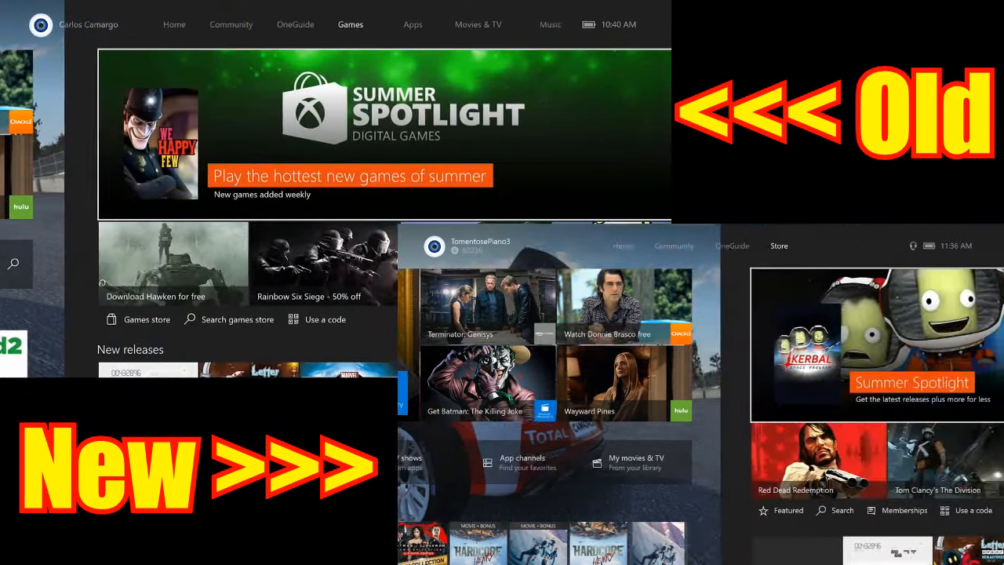
{"action": "left_click", "coordinate": [389, 25]}
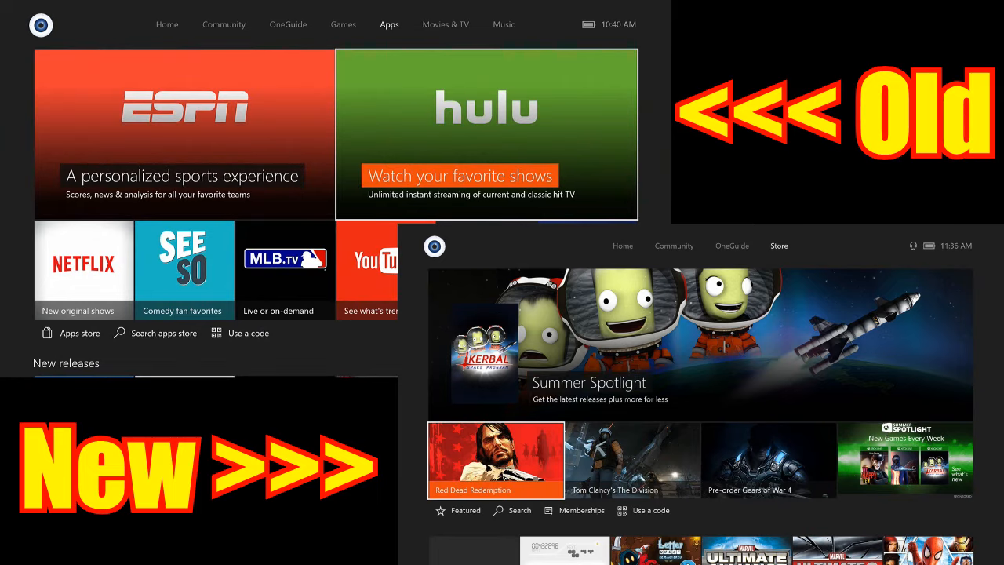
{"action": "left_click", "coordinate": [503, 26]}
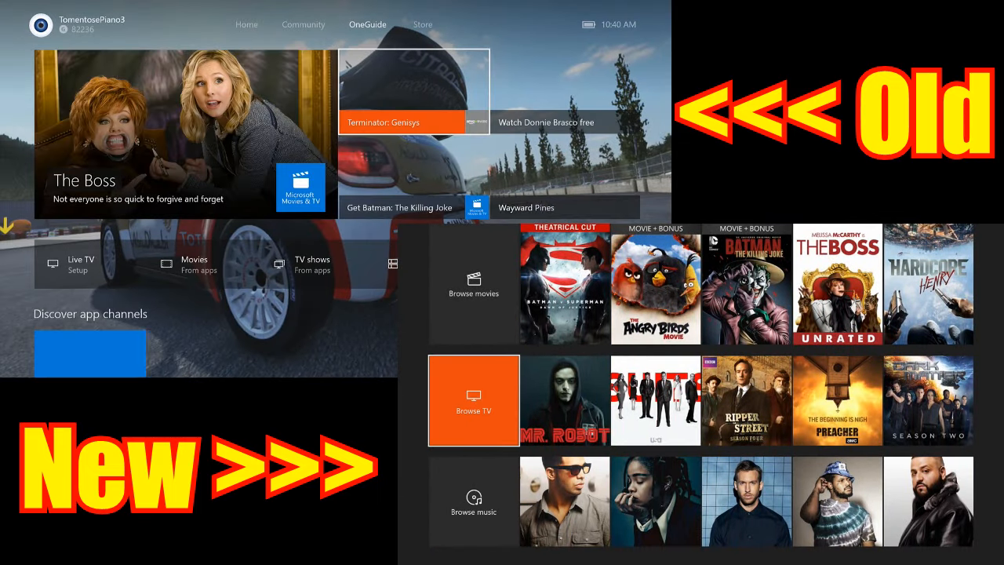
{"action": "left_click", "coordinate": [303, 25]}
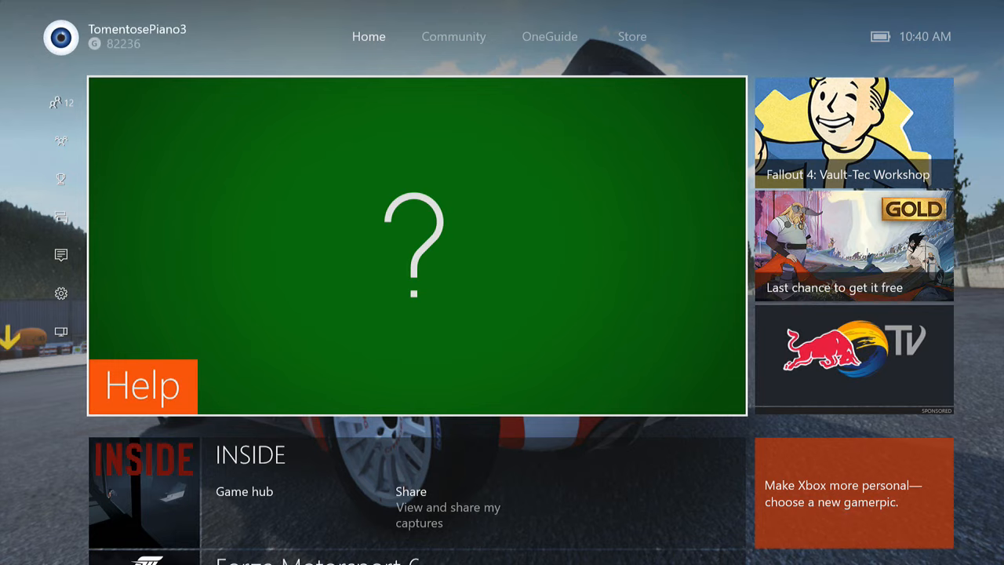
{"action": "scroll", "scroll_direction": "down", "scroll_amount": 3}
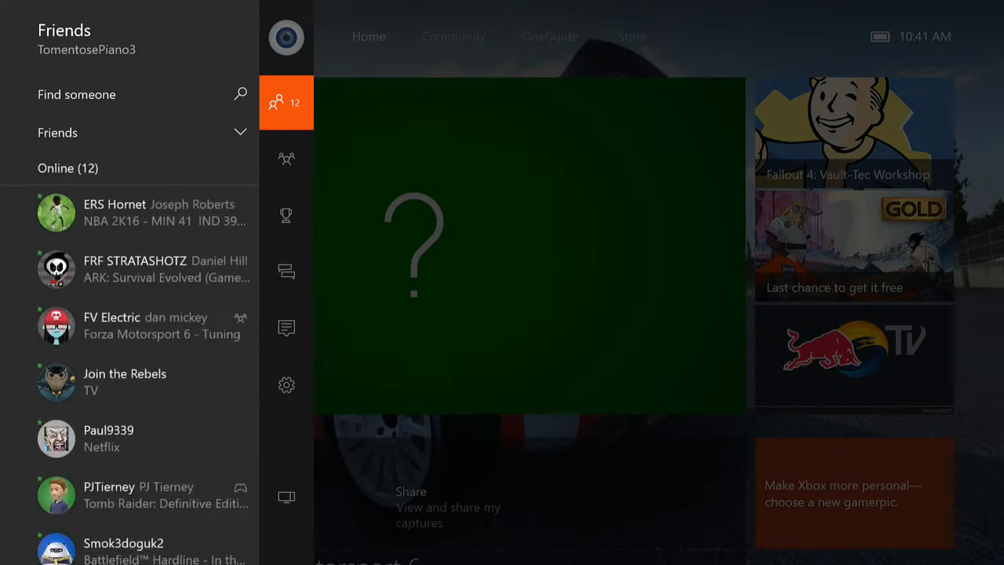
From Settings, browse Preferences and Display & sound, then reach System's Console info & updates page
{"action": "left_click", "coordinate": [286, 384]}
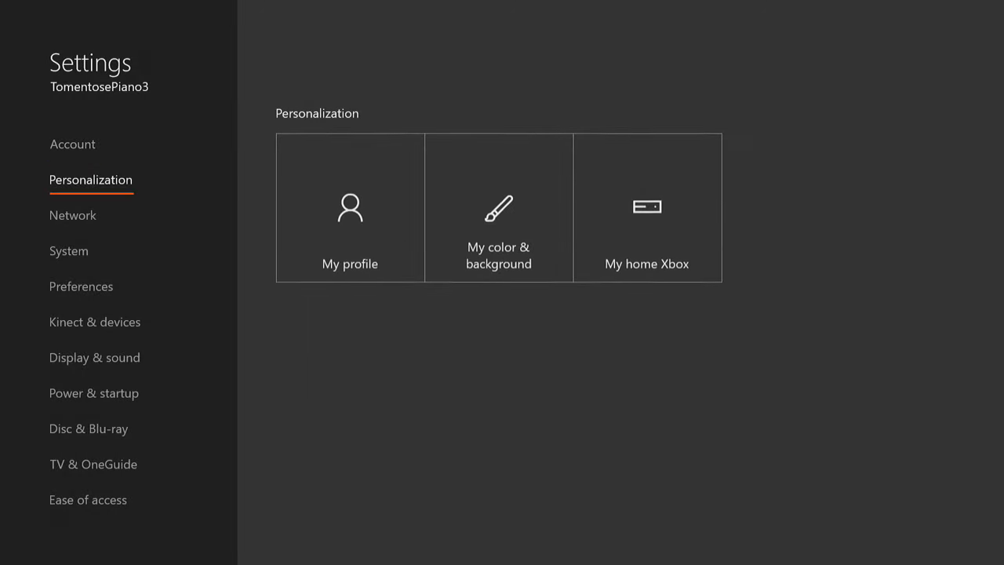
{"action": "left_click", "coordinate": [81, 285]}
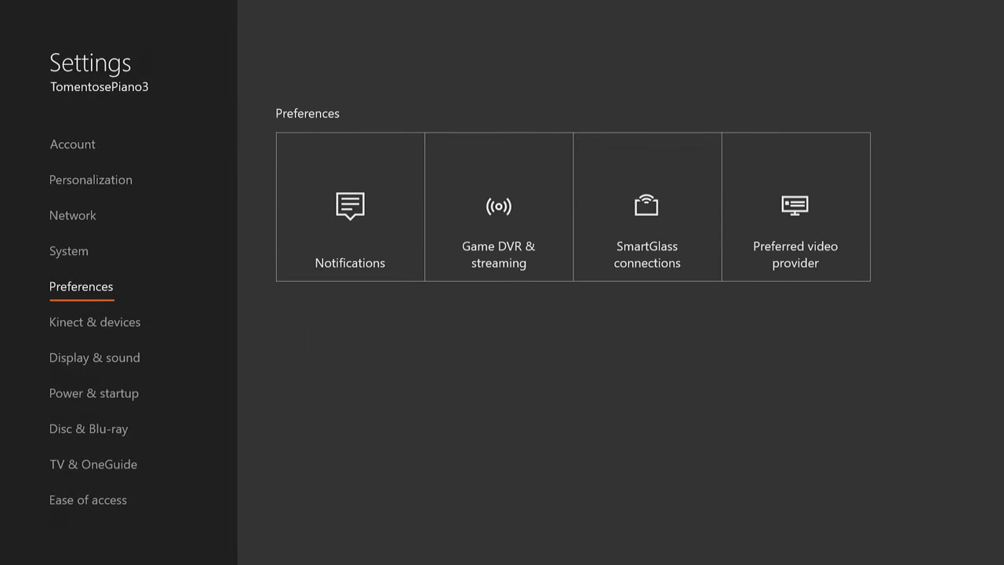
{"action": "left_click", "coordinate": [94, 357]}
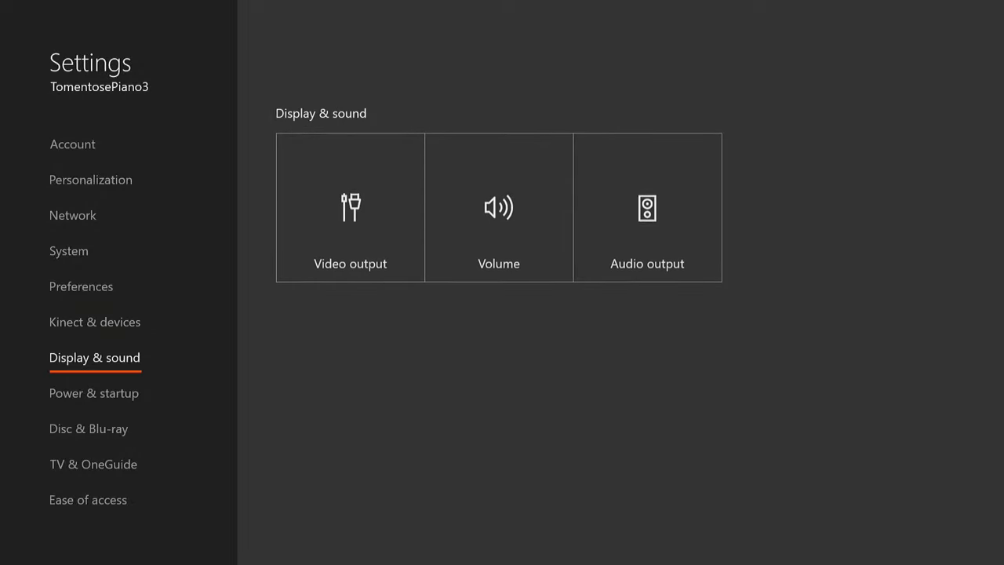
{"action": "left_click", "coordinate": [69, 251]}
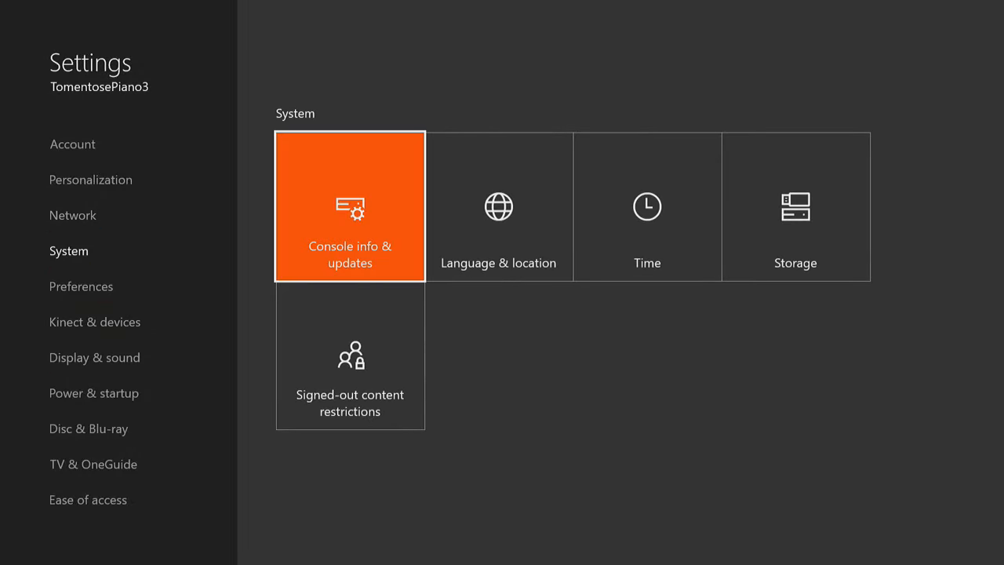
{"action": "left_click", "coordinate": [350, 207]}
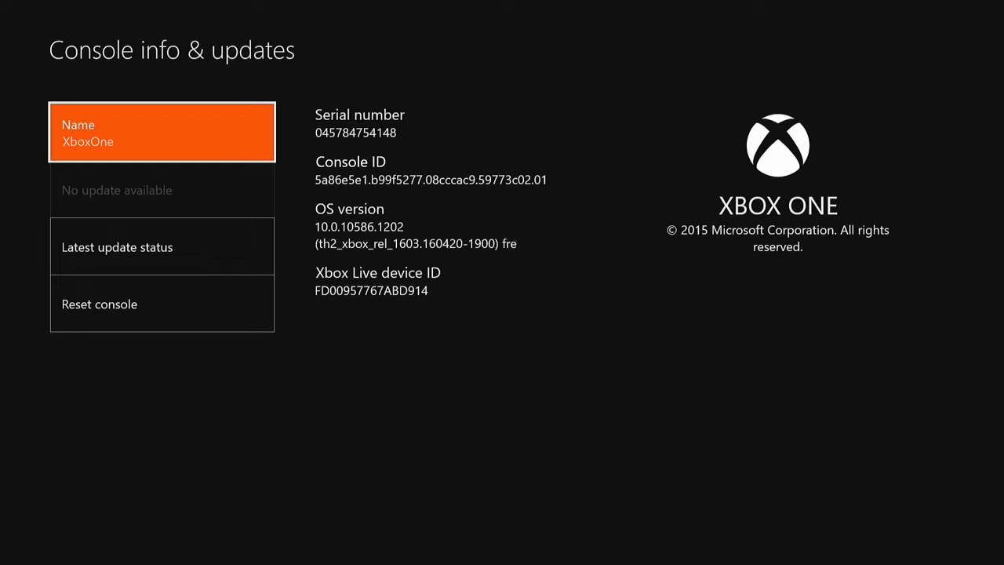
Check Latest update status until the Update console option appears
{"action": "left_click", "coordinate": [162, 246]}
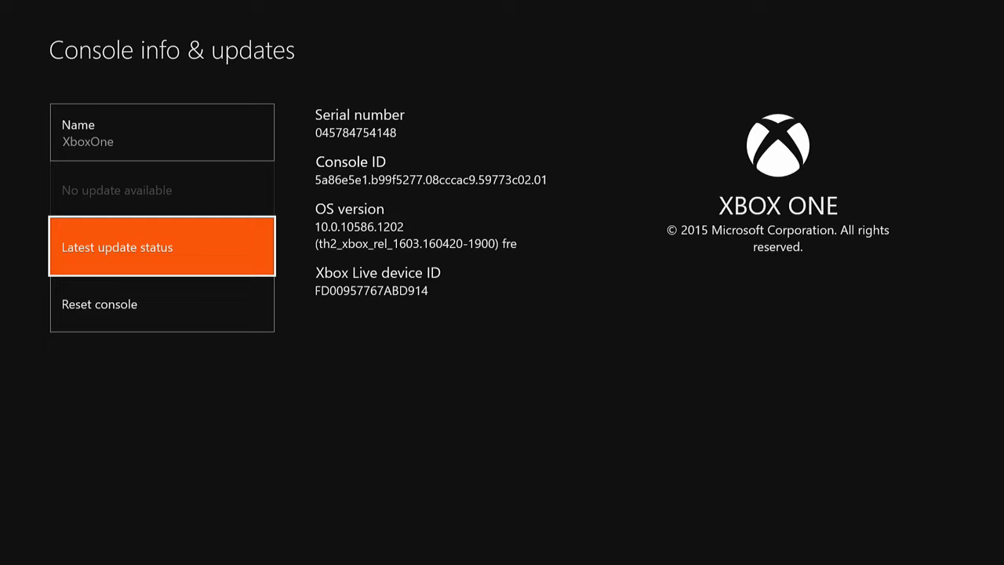
{"action": "key", "text": "Up"}
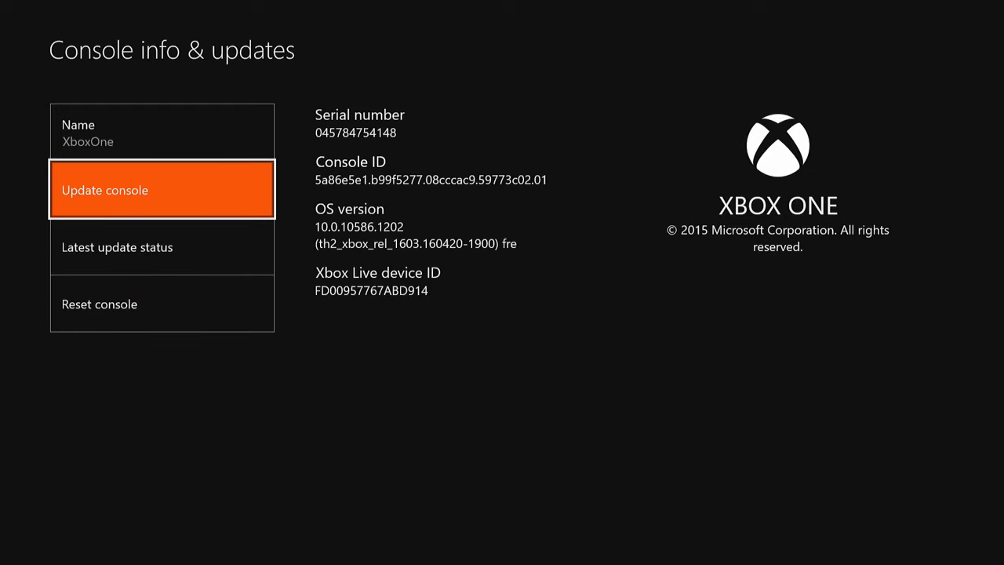
Start the roughly 1070 MB console update, reaching Updating at 0% with 1067 MB remaining
{"action": "left_click", "coordinate": [161, 190]}
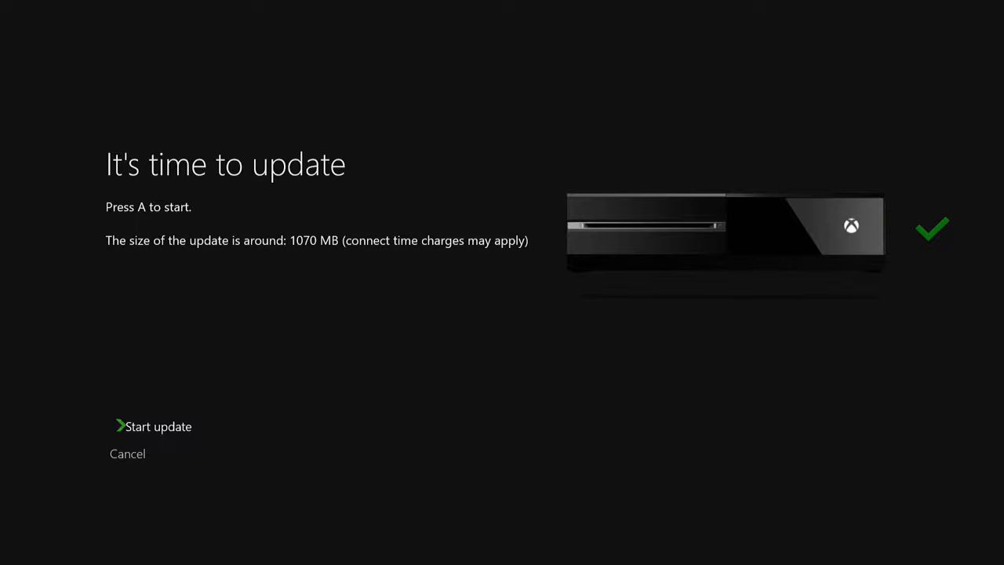
{"action": "left_click", "coordinate": [157, 426]}
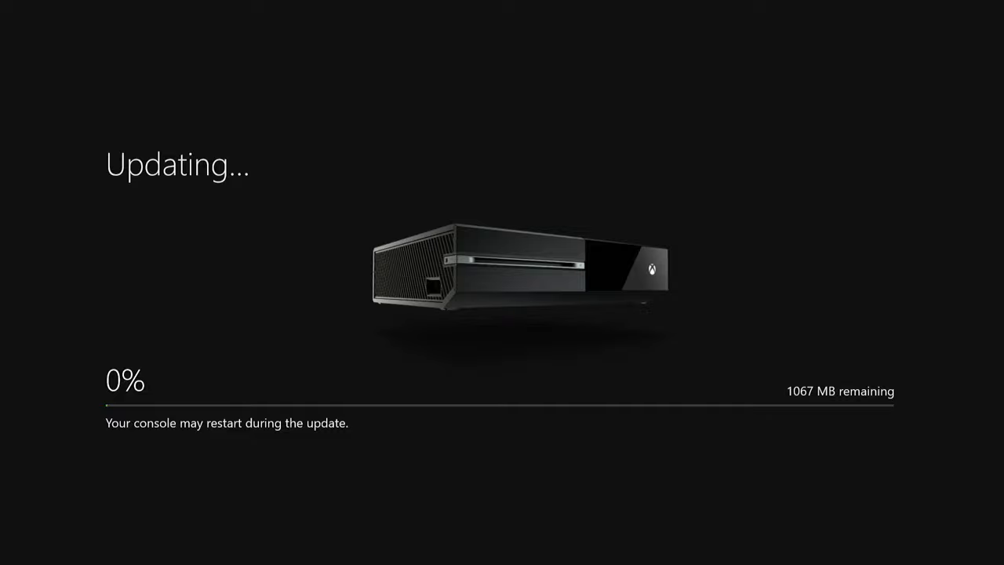